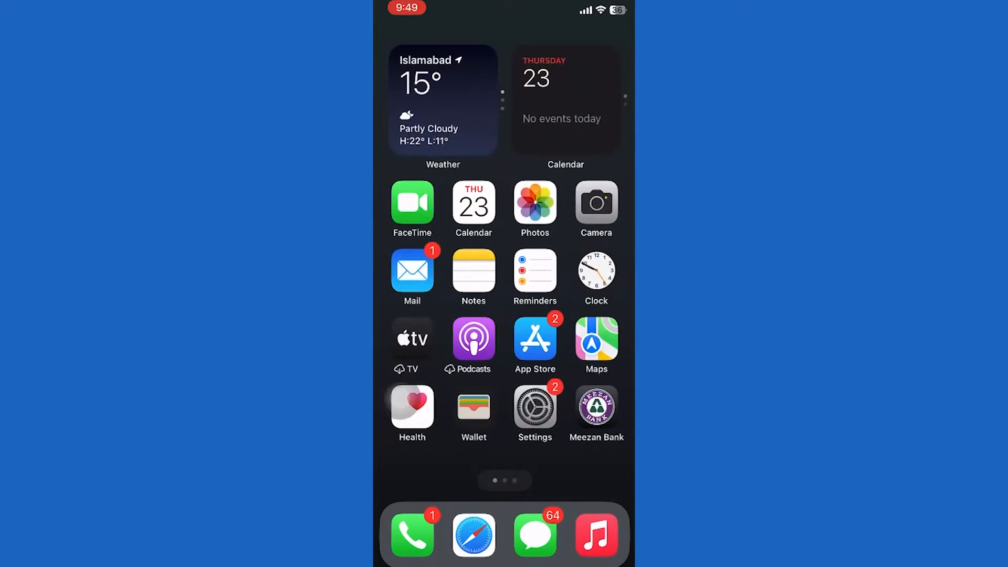
Step: Check the Mobile Service per-app data list for Instagram's toggle, then return to the main Settings list
left_click(534, 407)
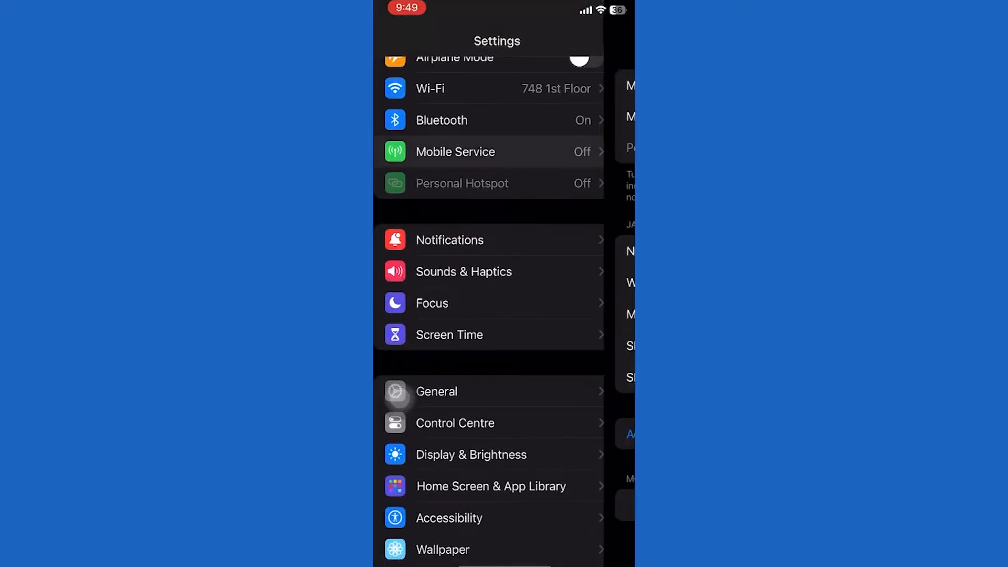
left_click(454, 151)
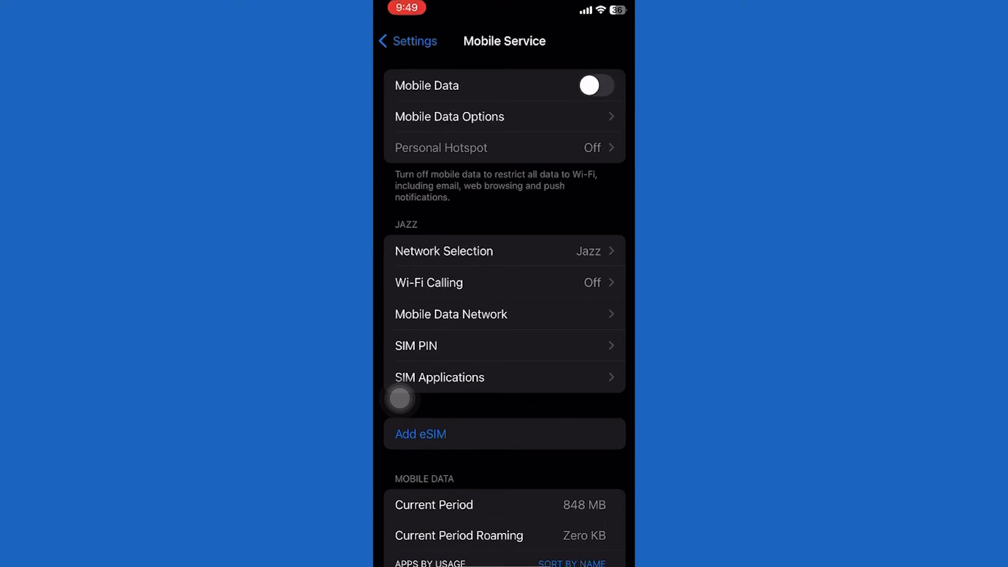
scroll("down", 3)
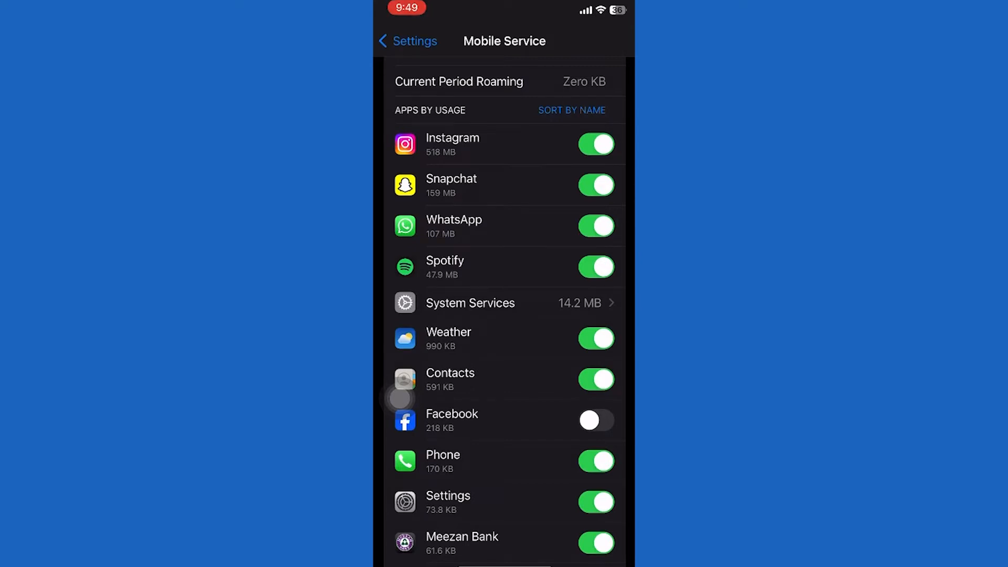
left_click(406, 41)
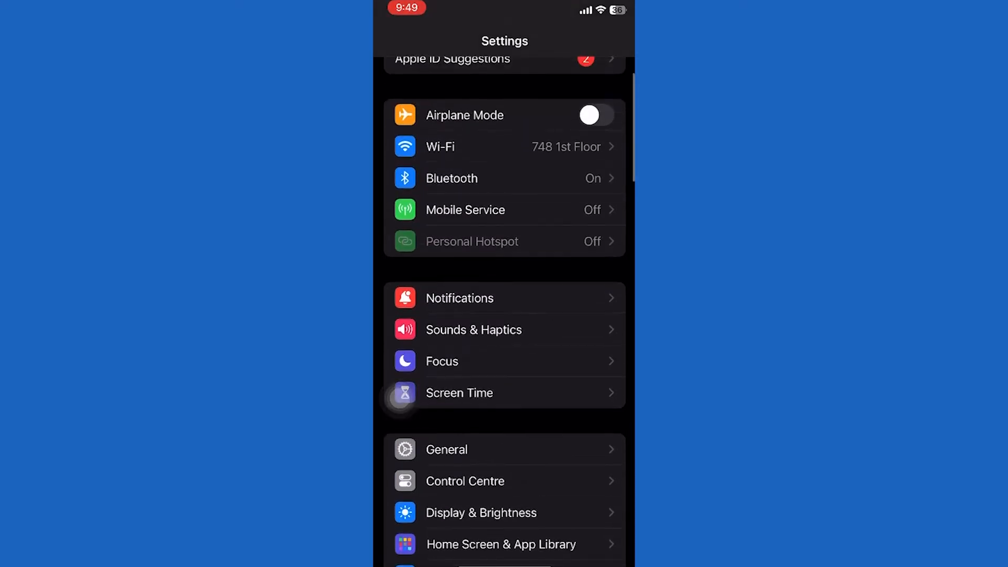
Step: Switch Airplane Mode on and back off to refresh the phone's connections
left_click(589, 116)
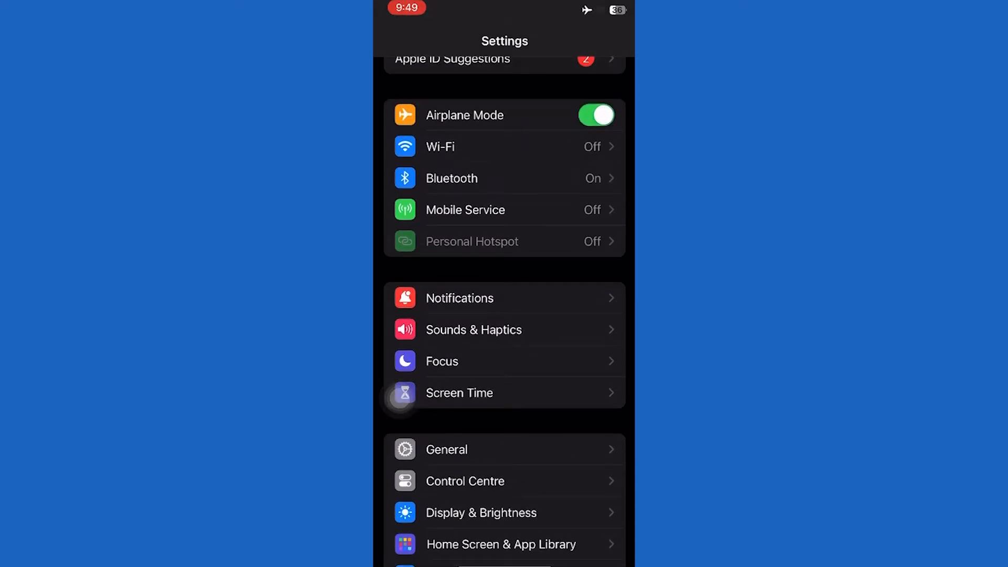
left_click(595, 115)
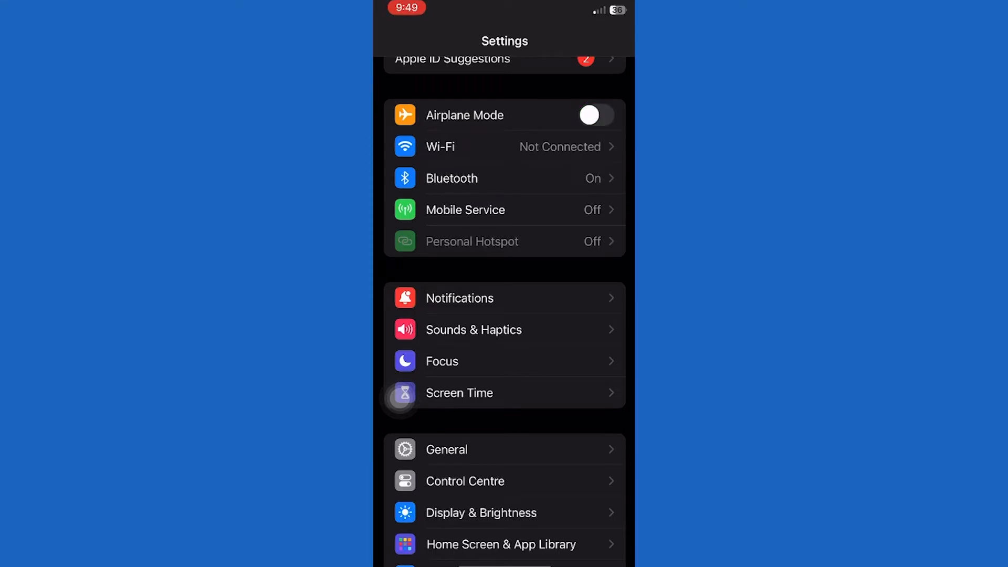
scroll("down", 3)
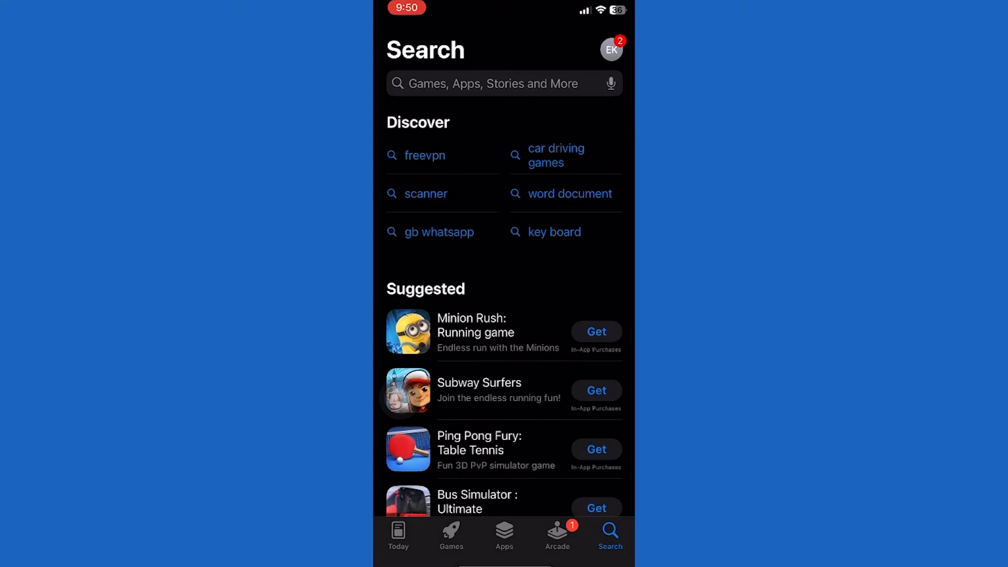
Step: Search the App Store for "in" and choose the instagram suggestion
type("in")
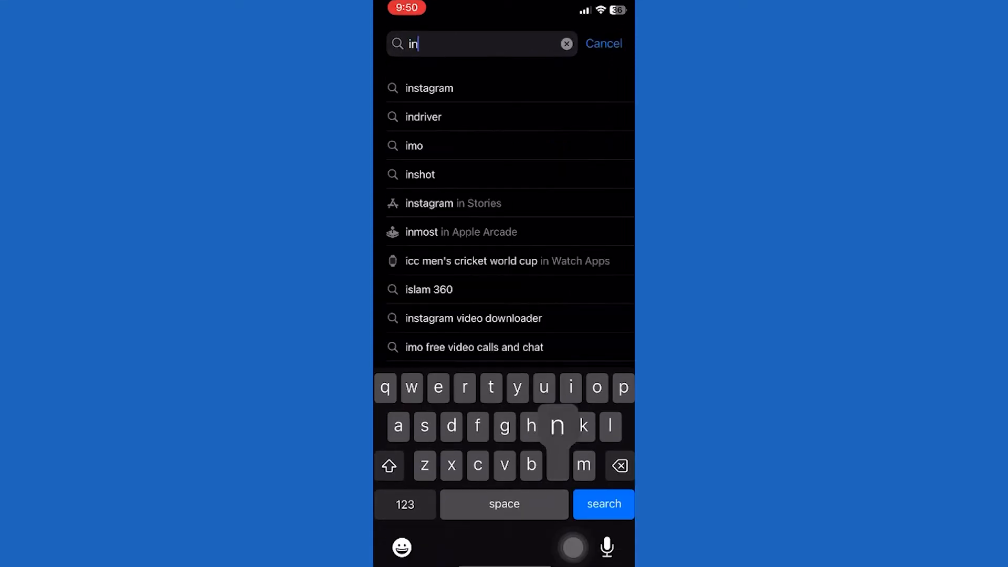
left_click(428, 88)
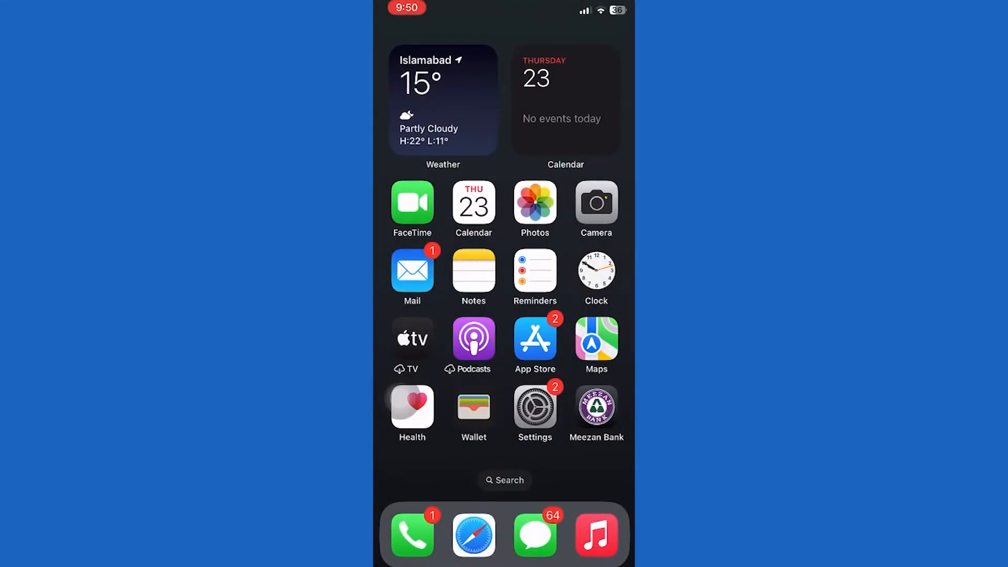
Step: Launch Instagram from the second home screen page and scroll its home feed to test loading
scroll("left", 3)
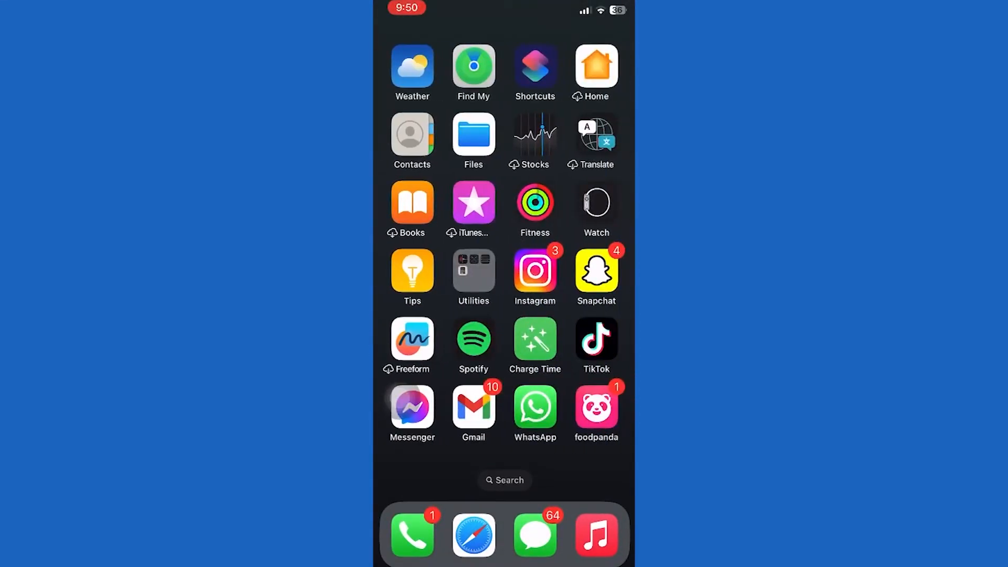
left_click(534, 269)
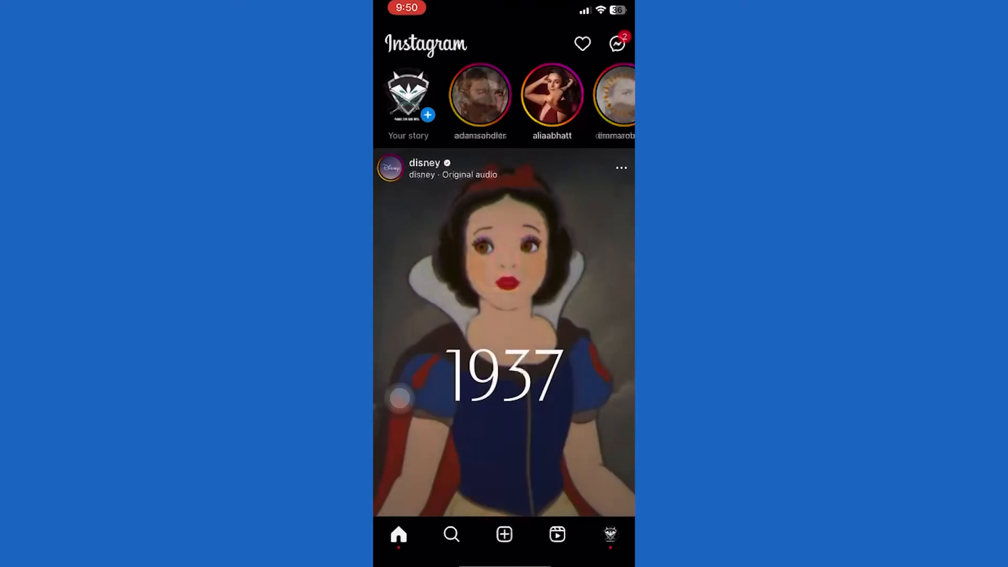
scroll("up", 3)
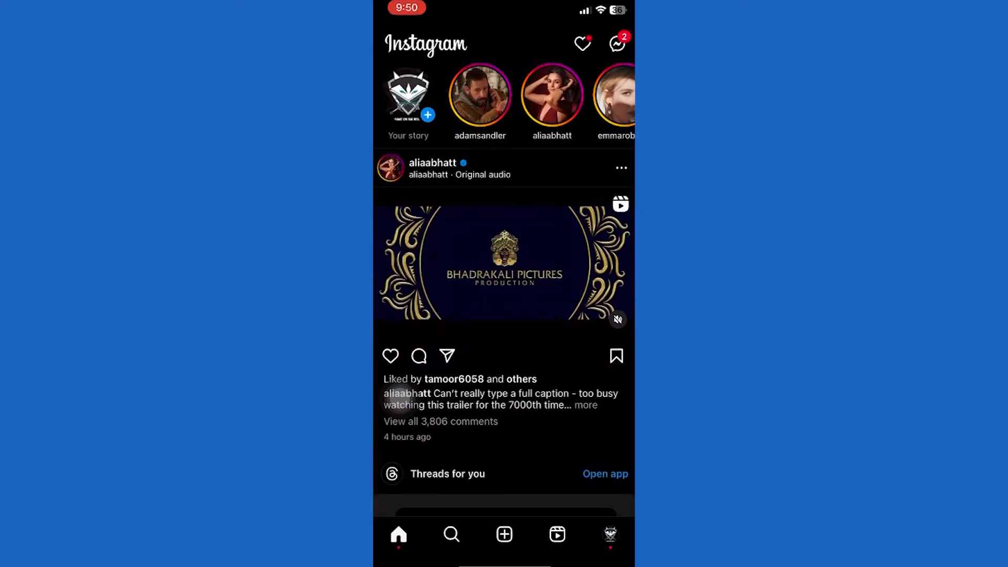
scroll("down", 3)
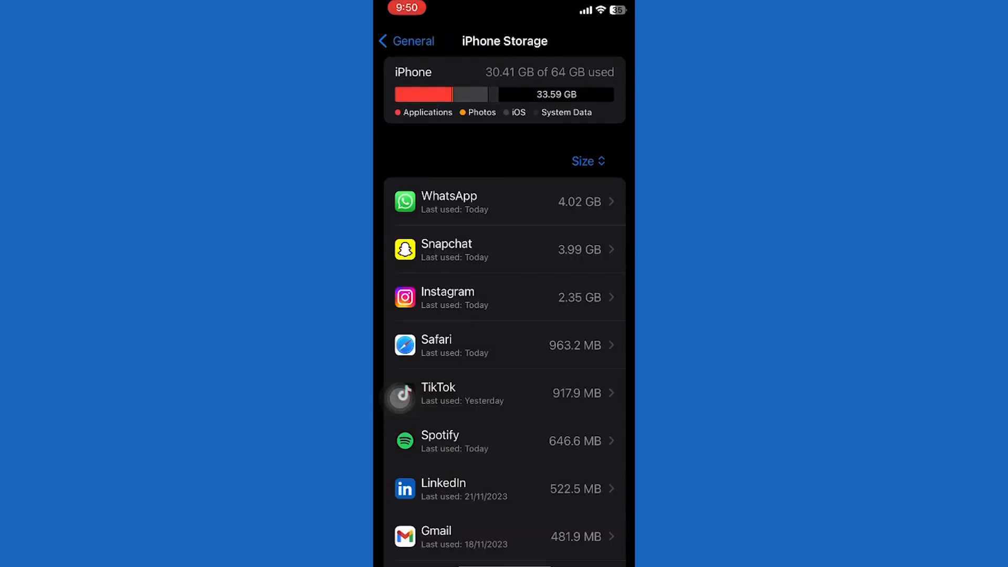
Step: Offload Instagram from iPhone Storage, confirming the offload while keeping its documents and data
scroll("up", 3)
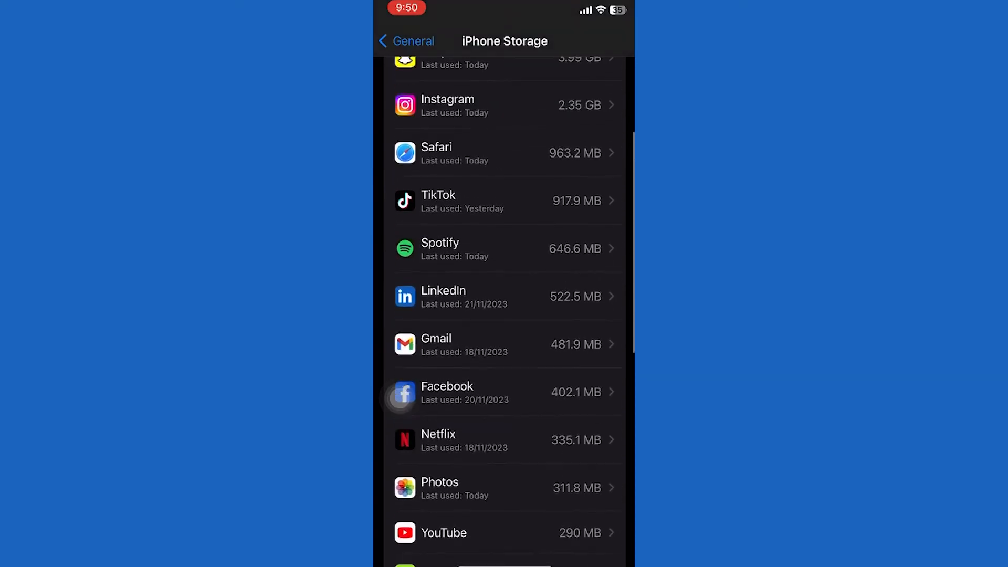
left_click(505, 105)
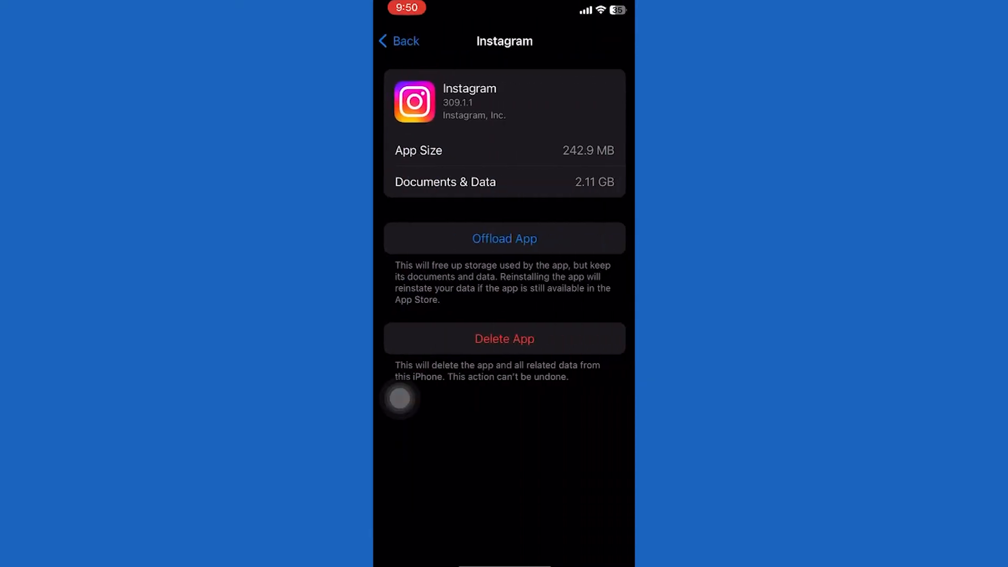
left_click(504, 239)
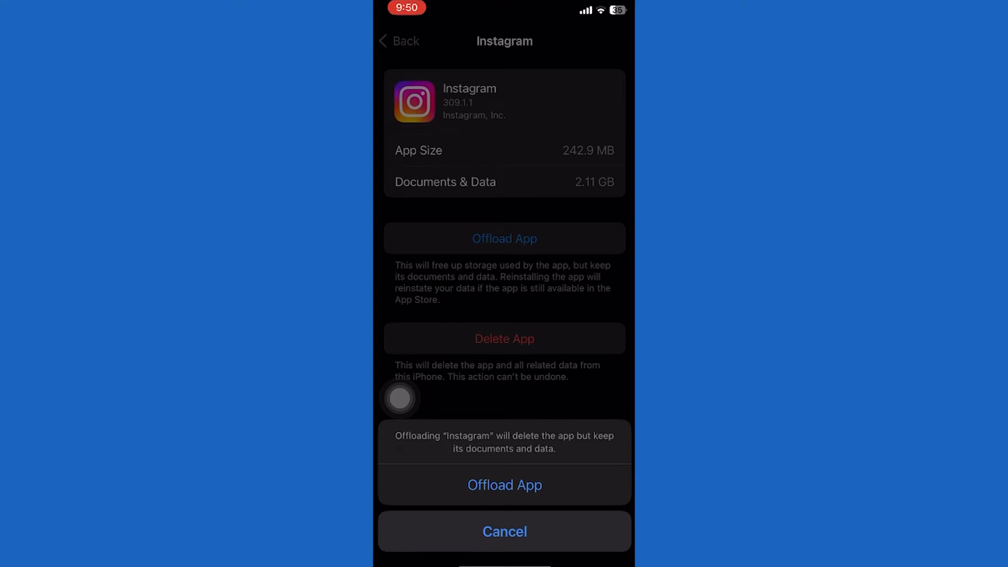
left_click(504, 531)
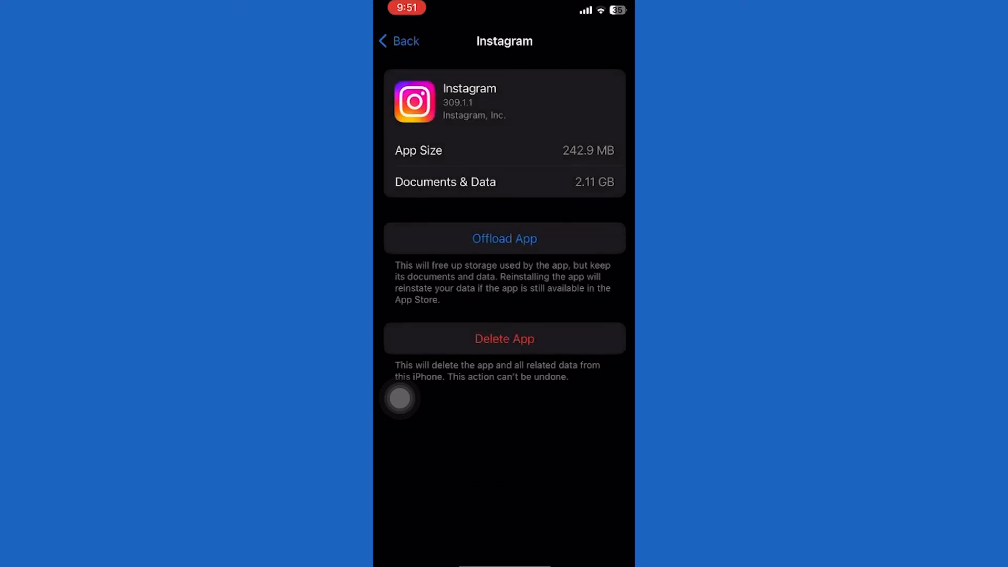
Step: Choose Reset Network Settings under Transfer or Reset iPhone, reaching the passcode prompt
left_click(399, 41)
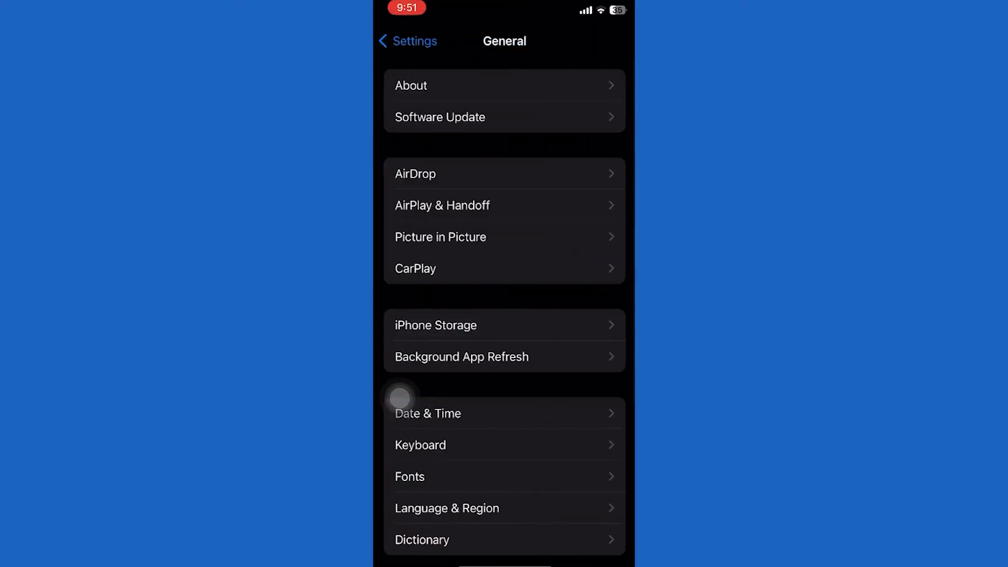
left_click(503, 85)
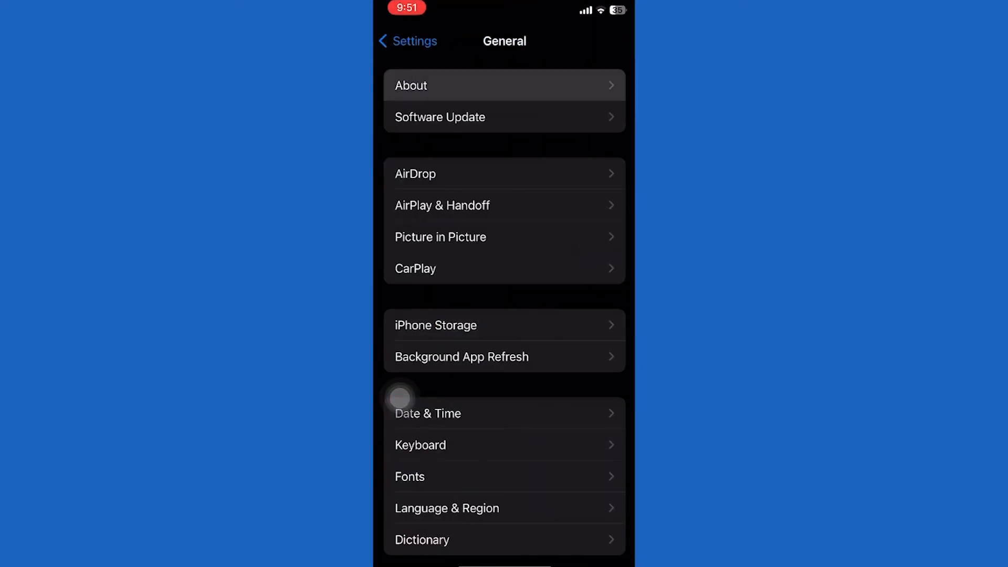
scroll("up", 3)
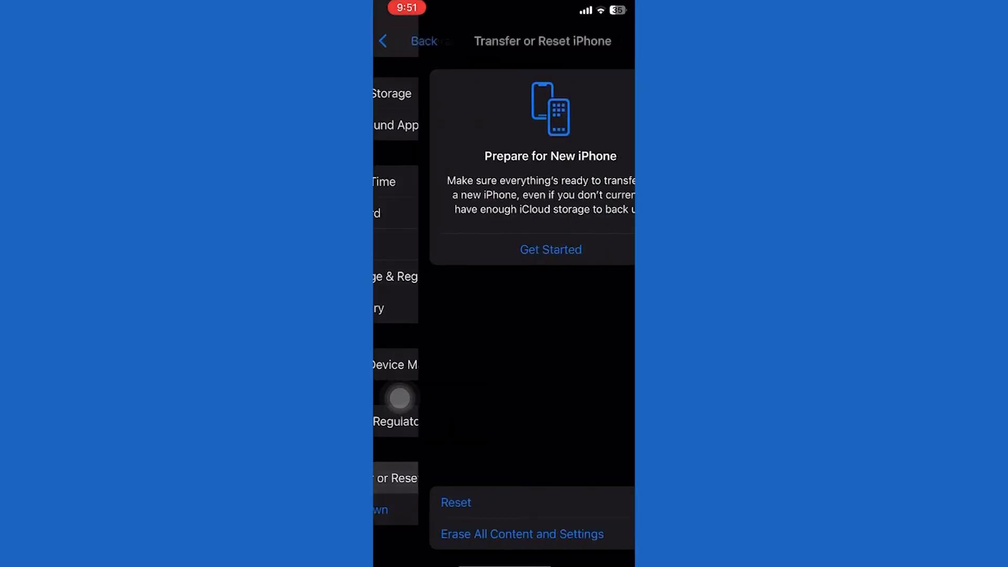
left_click(455, 502)
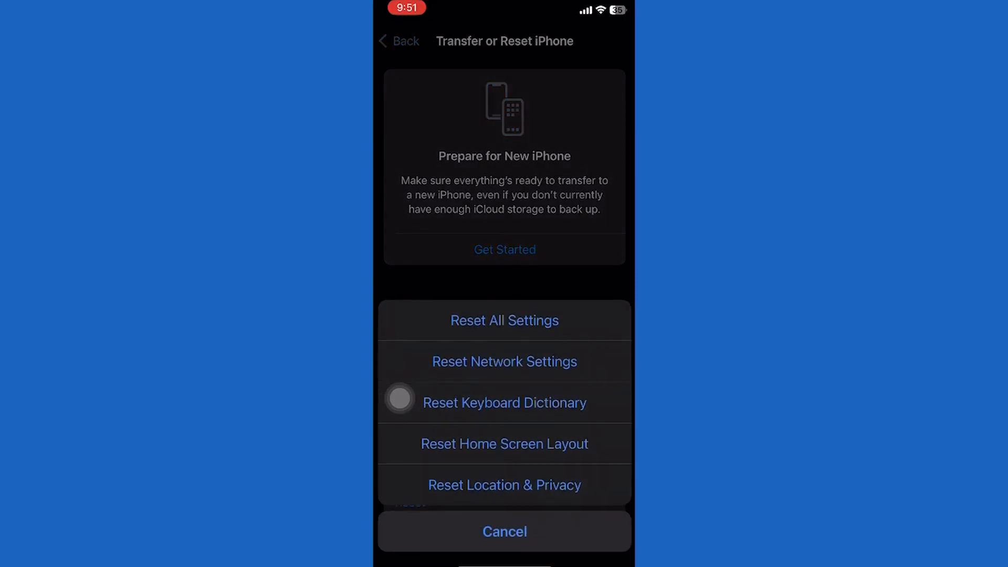
left_click(504, 402)
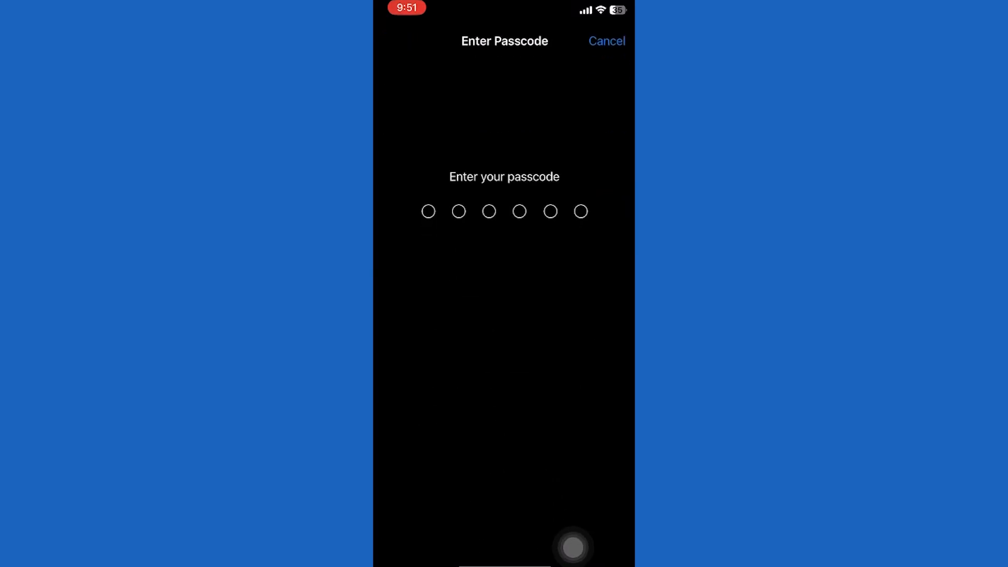